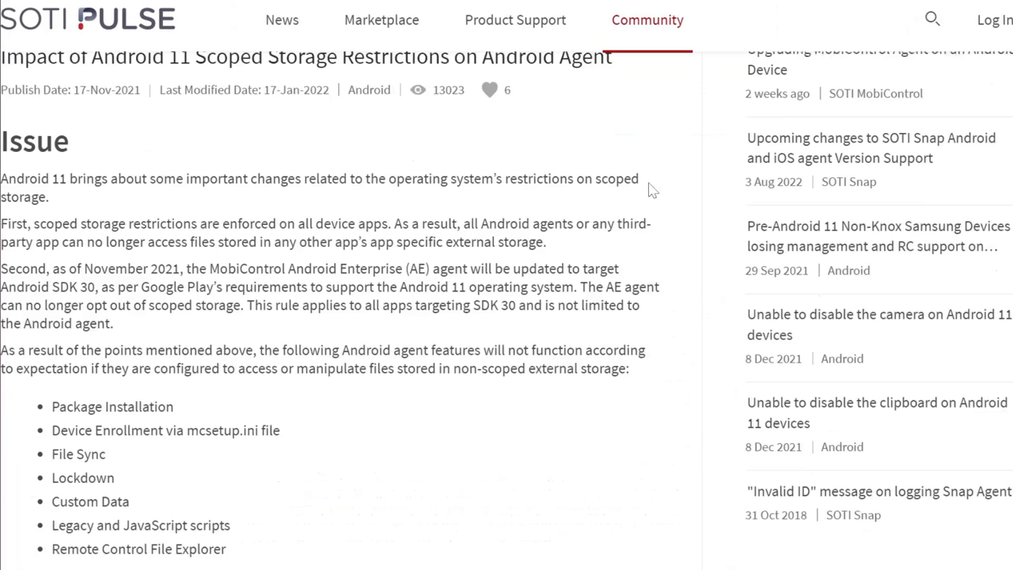
# - Scroll through the Android 11 scoped storage articles on file access limits
pyautogui.scroll(-3)
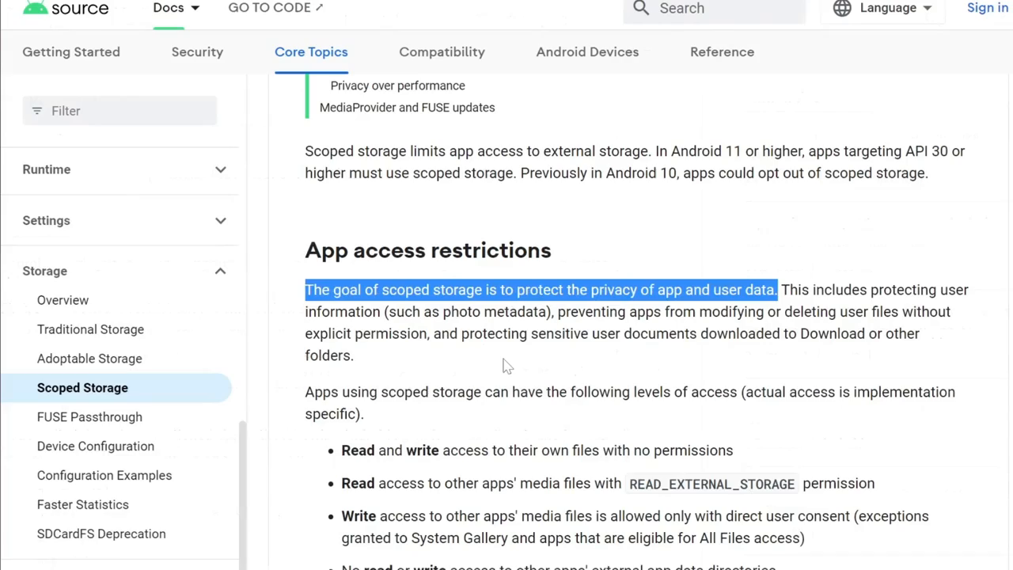
pyautogui.scroll(-3)
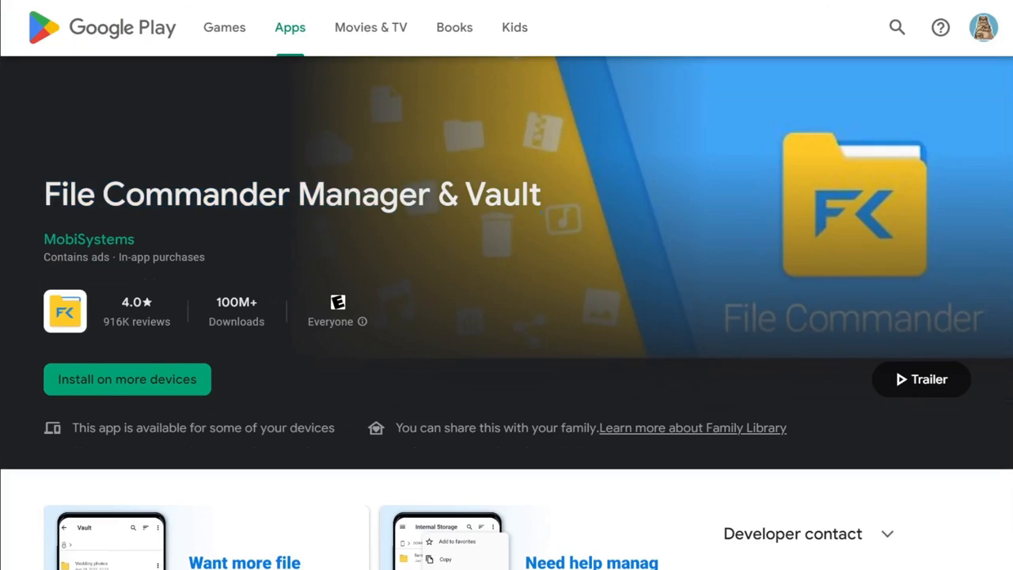
pyautogui.scroll(-3)
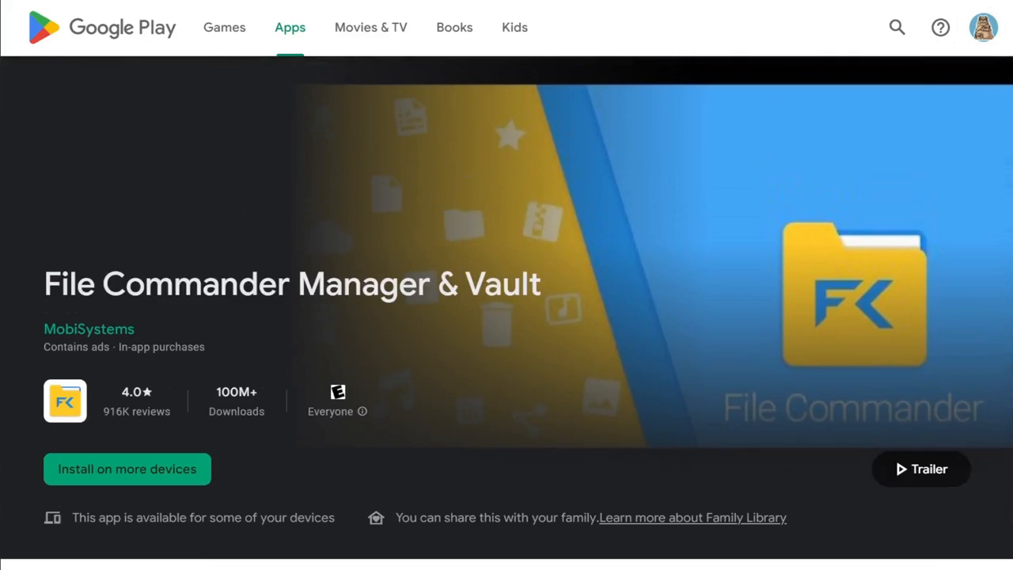
pyautogui.write('xplore file manager')
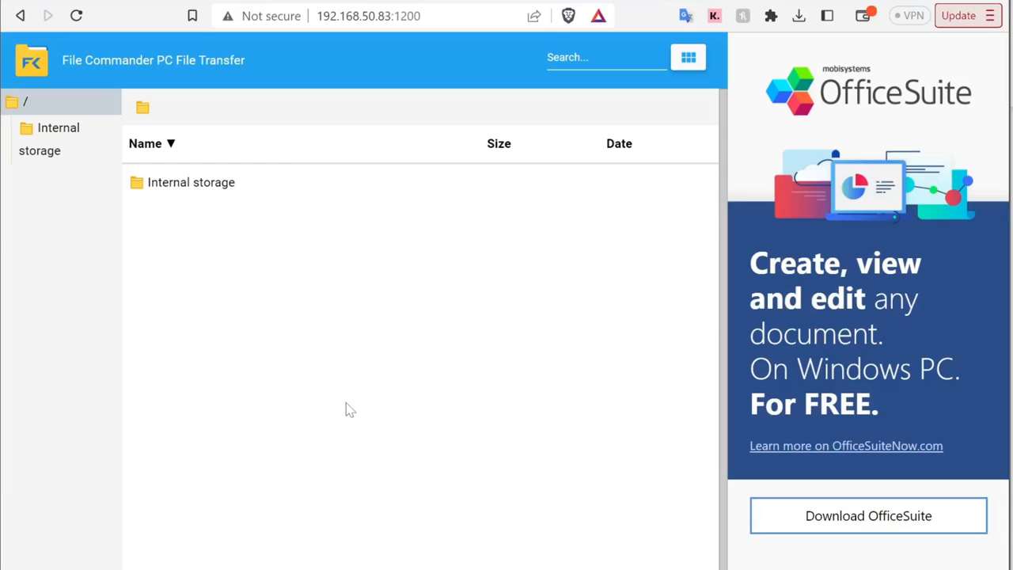
pyautogui.moveTo(113, 216)
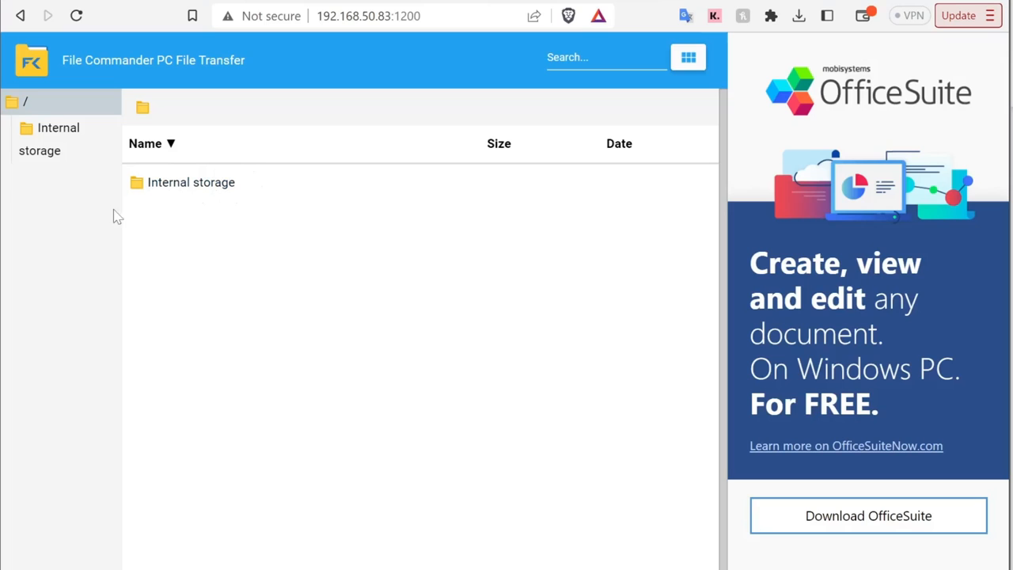
pyautogui.doubleClick(191, 182)
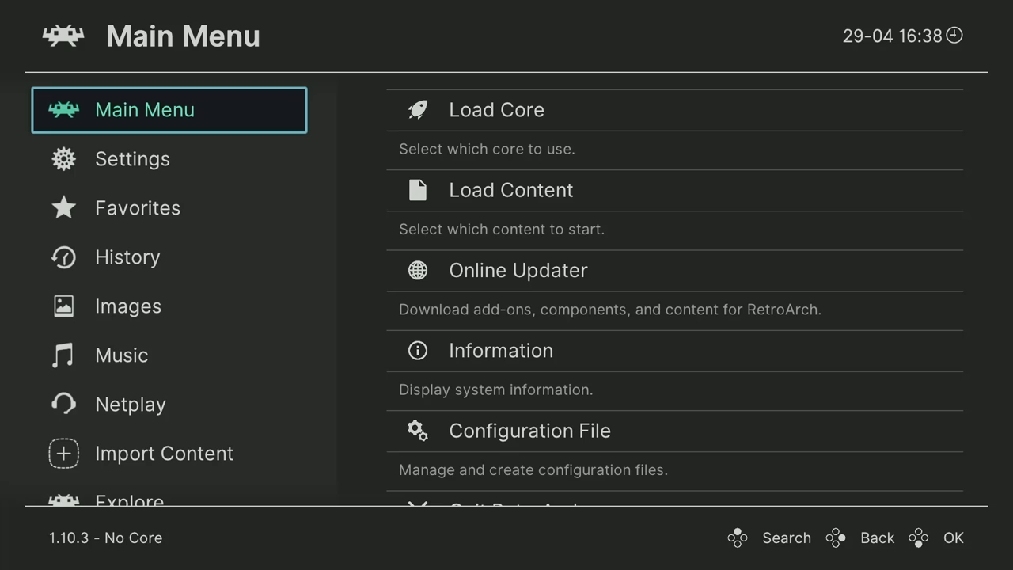
pyautogui.click(496, 109)
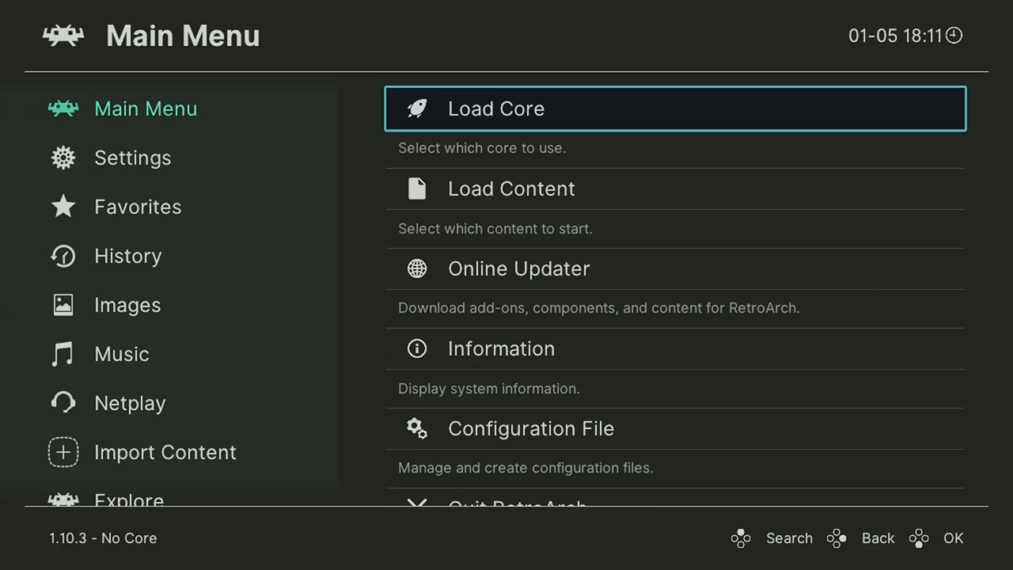
pyautogui.click(133, 158)
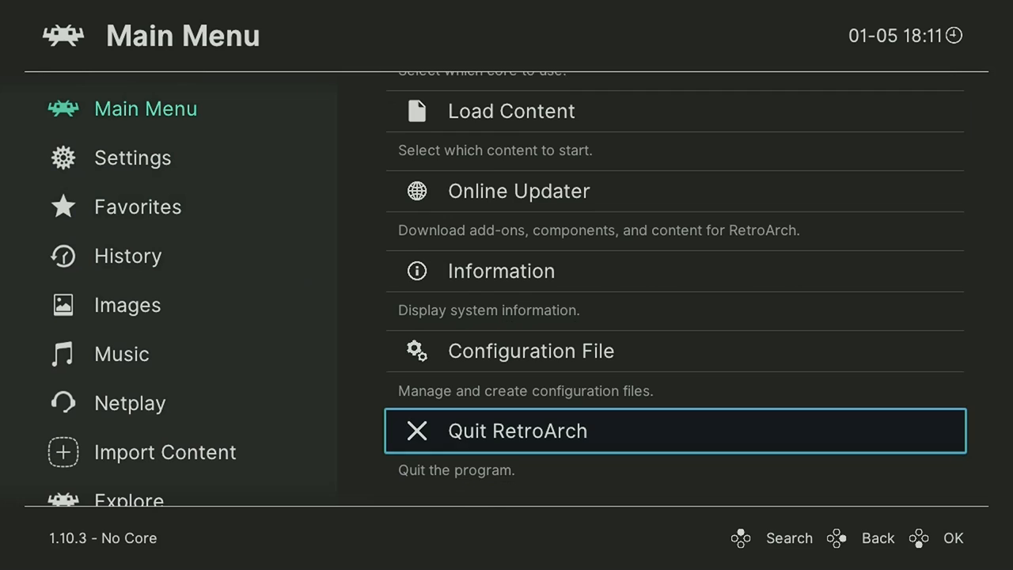
pyautogui.click(501, 270)
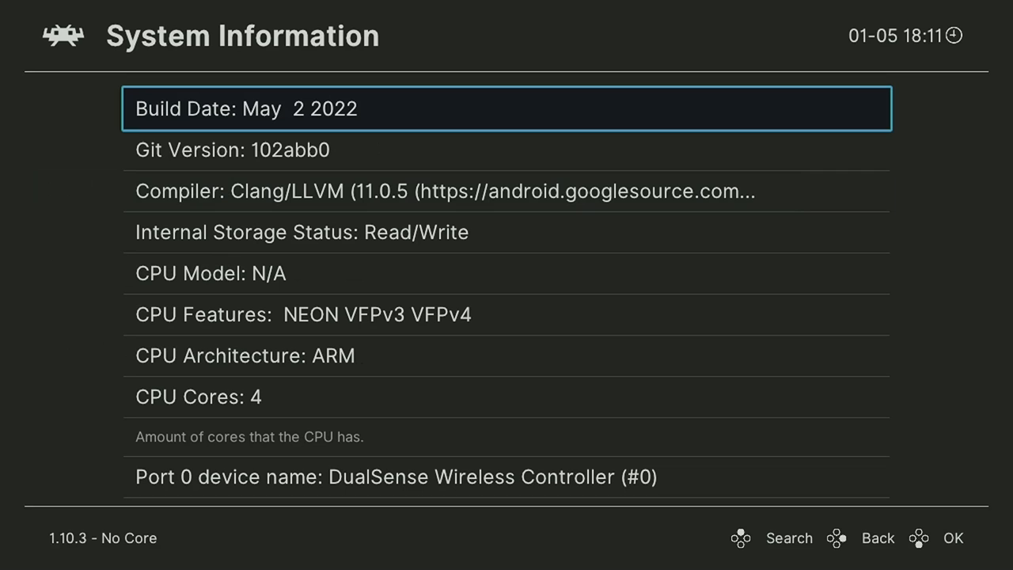
# - Scroll through RetroArch's System Information for the onn. 4K Streaming Box on Android 12
pyautogui.scroll(-3)
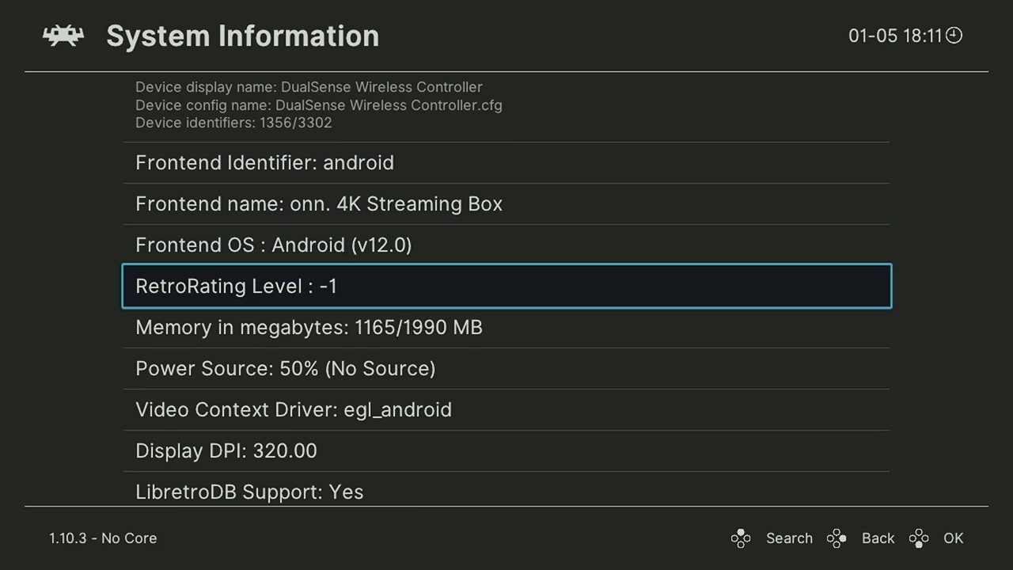
pyautogui.scroll(-3)
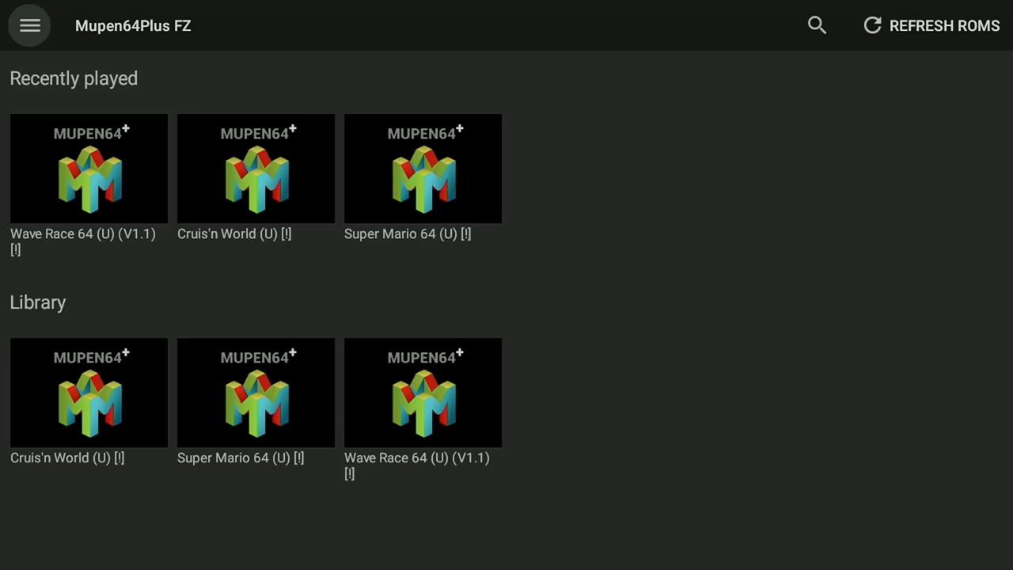
# - Review Mupen64Plus FZ's App data folder picker in Settings > Data, then close it
pyautogui.click(29, 25)
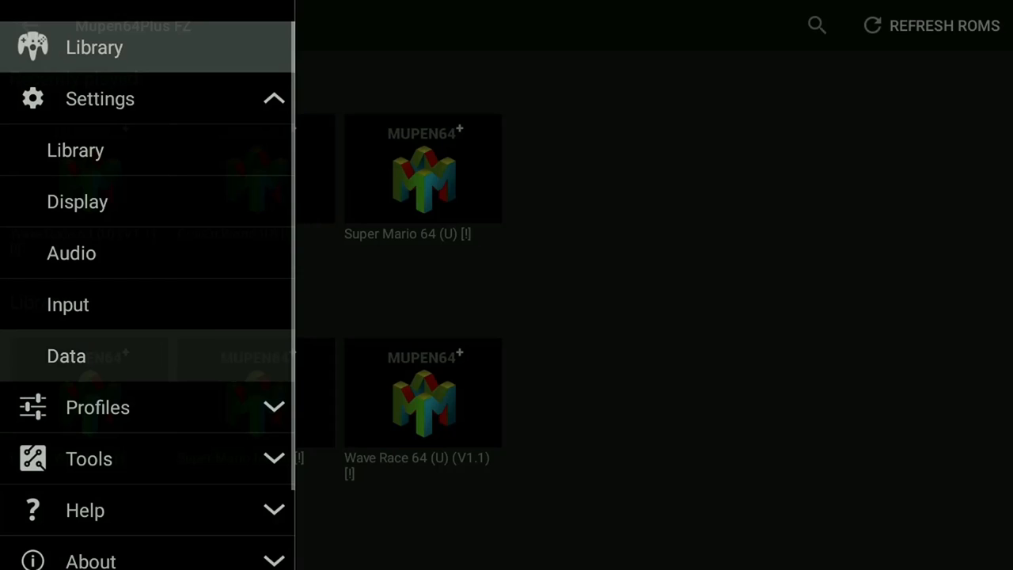
pyautogui.click(67, 356)
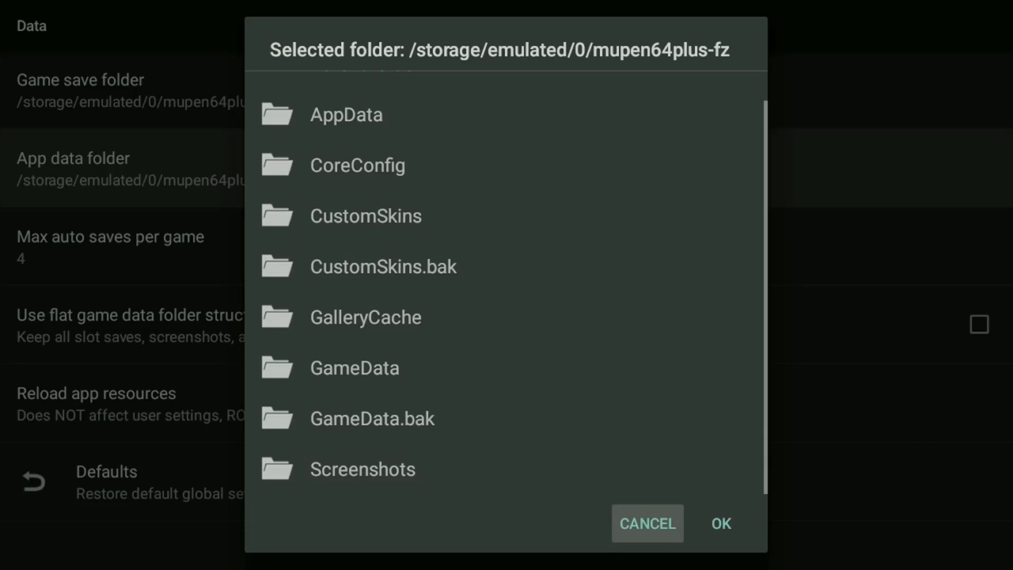
pyautogui.click(356, 164)
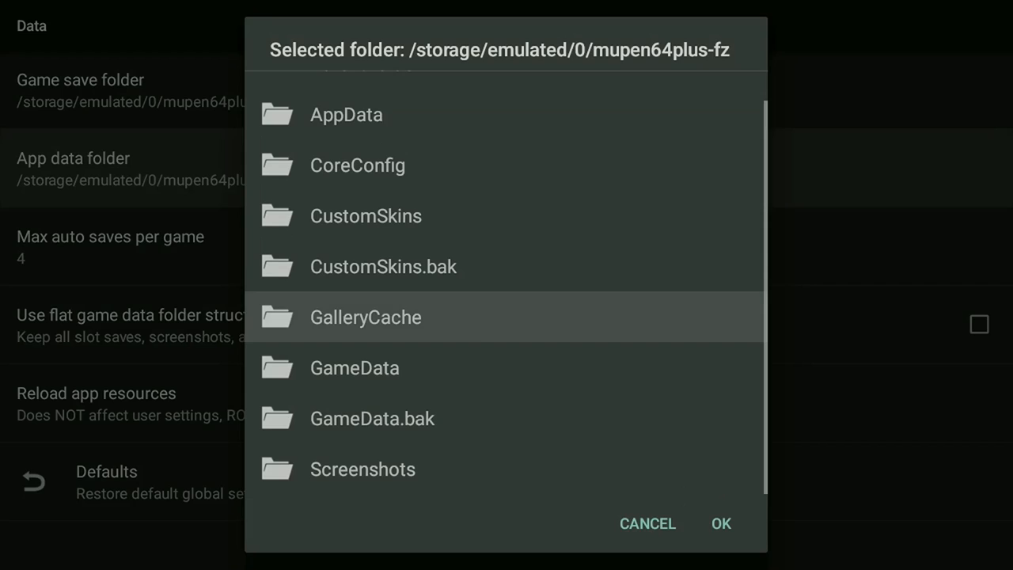
pyautogui.click(647, 524)
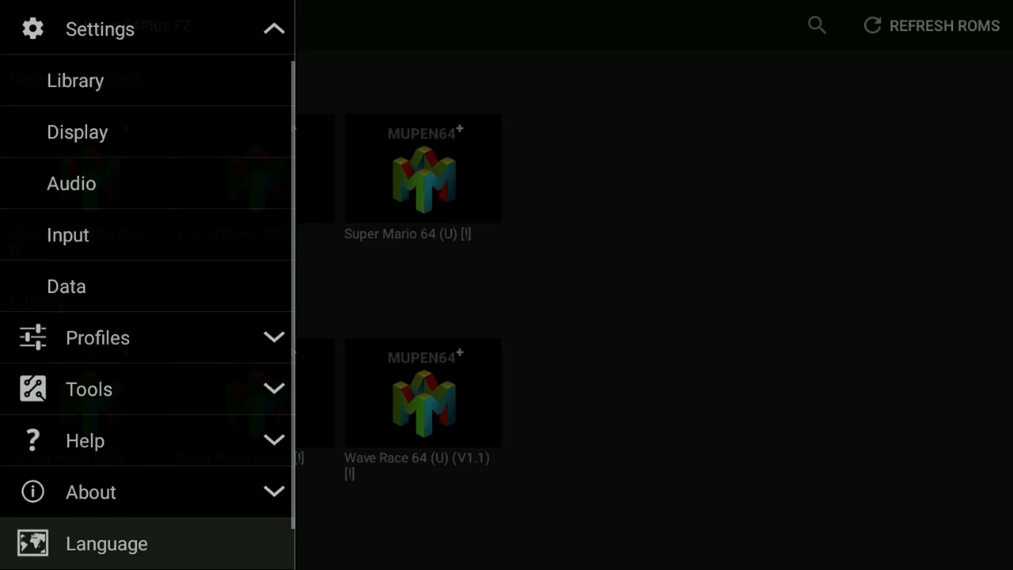
pyautogui.click(90, 492)
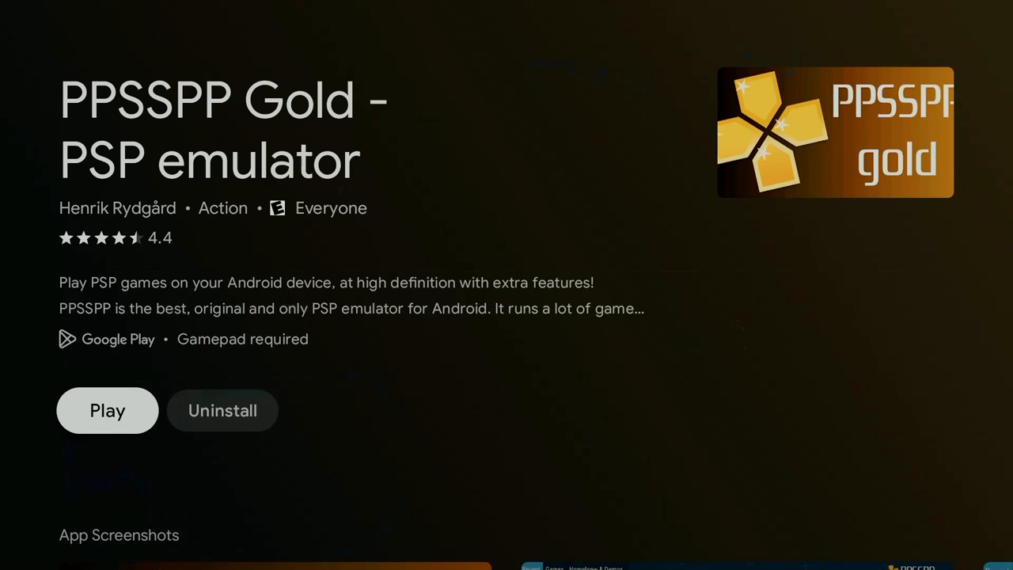
# - Launch PPSSPP Gold from its Google Play listing
pyautogui.click(107, 410)
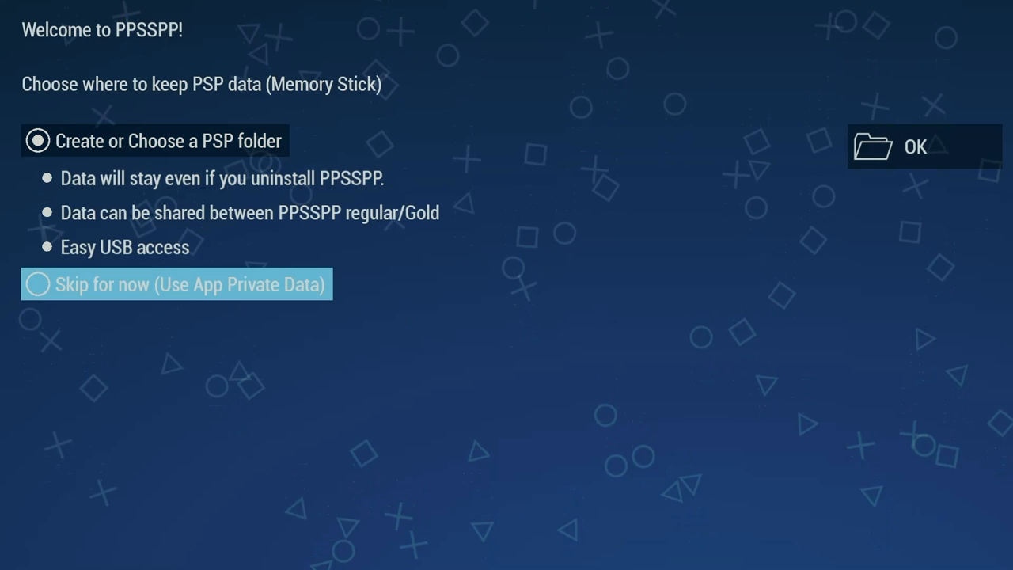
# - Choose 'Skip for now (Use App Private Data)' and confirm skipping the PSP folder setup
pyautogui.click(924, 147)
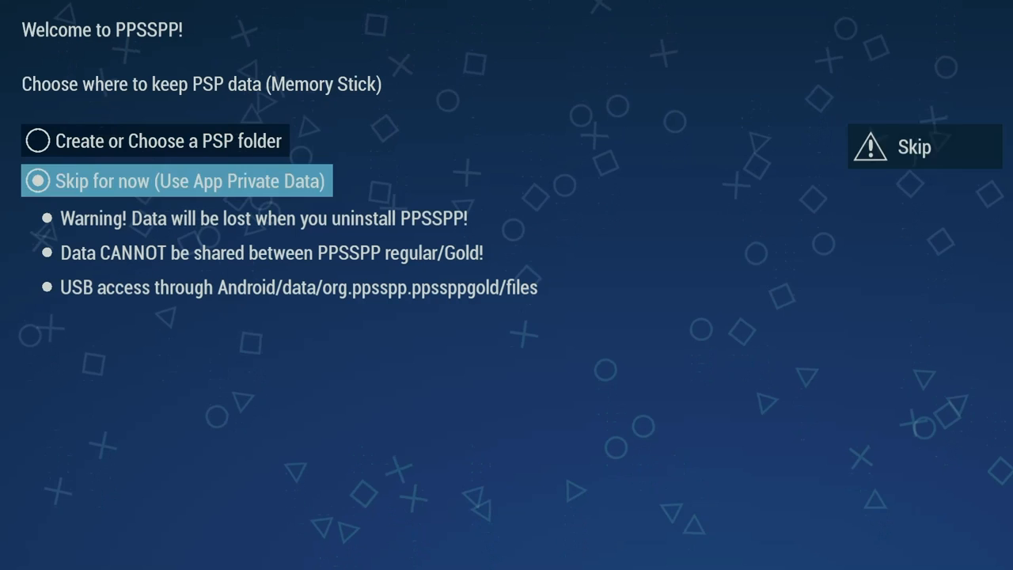
pyautogui.click(914, 147)
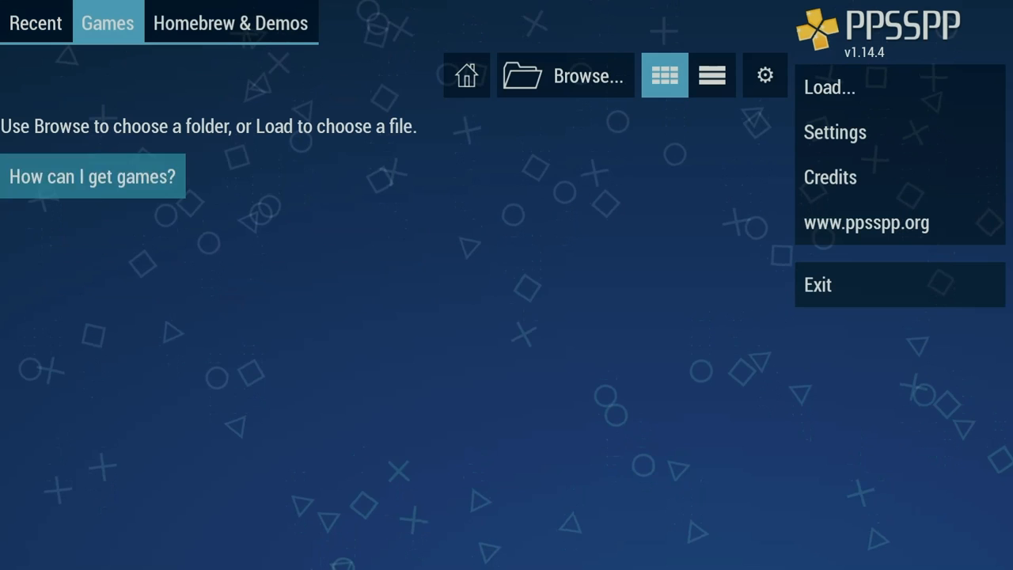
# - Inspect the PSP Memory Stick folder path under PPSSPP Gold's Settings > System
pyautogui.click(93, 175)
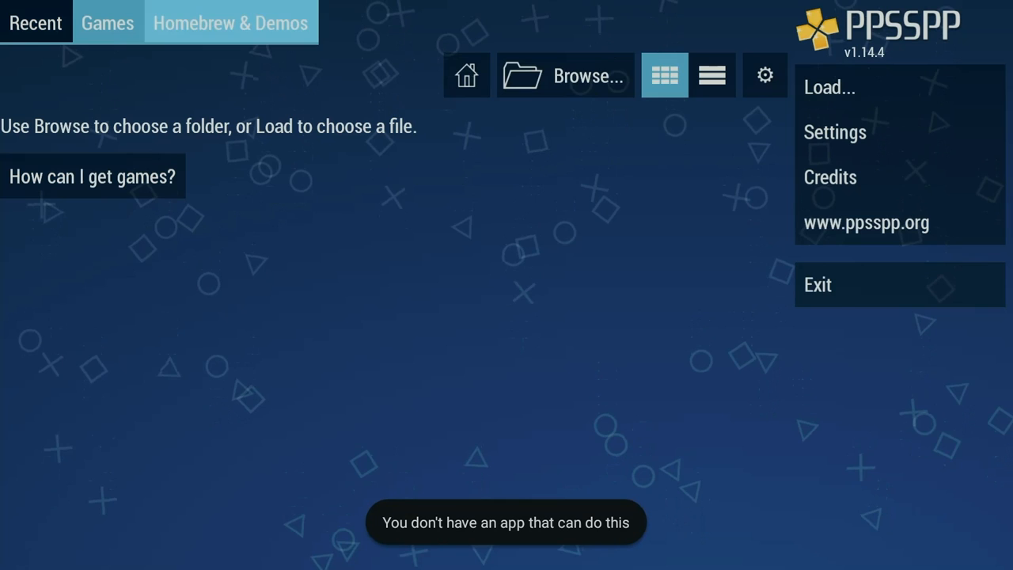
pyautogui.click(108, 22)
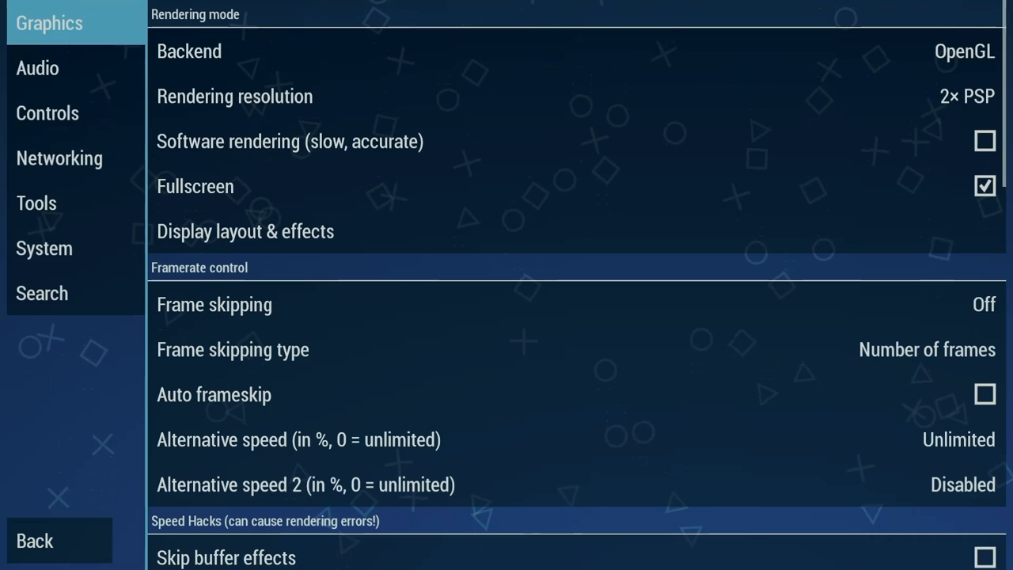
pyautogui.click(44, 248)
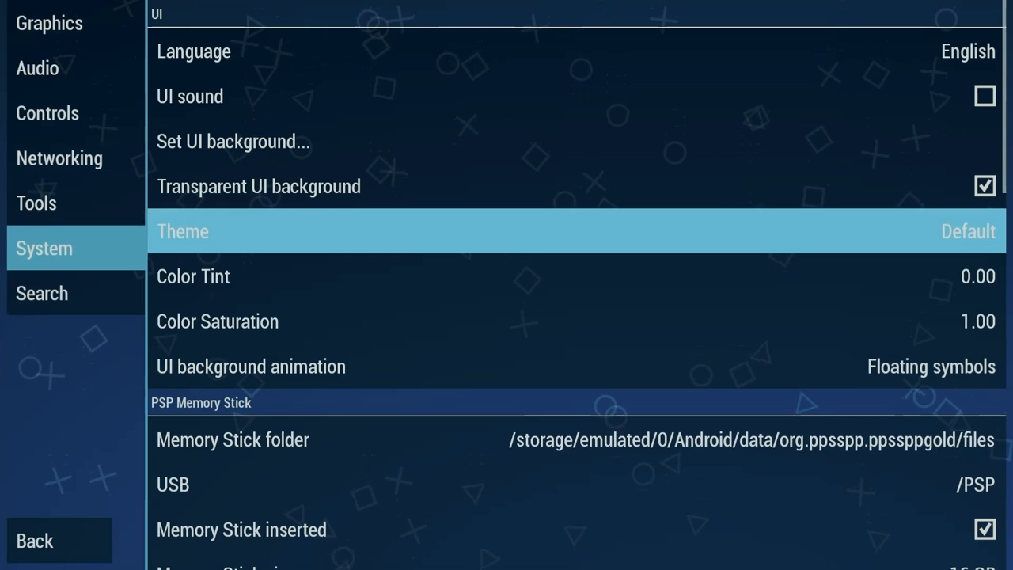
pyautogui.click(232, 439)
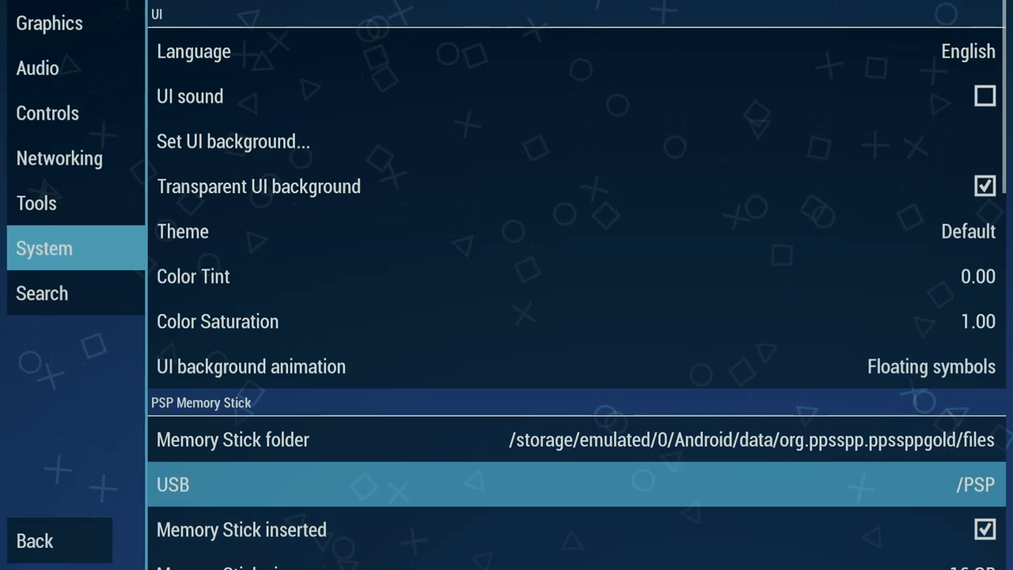
pyautogui.scroll(-3)
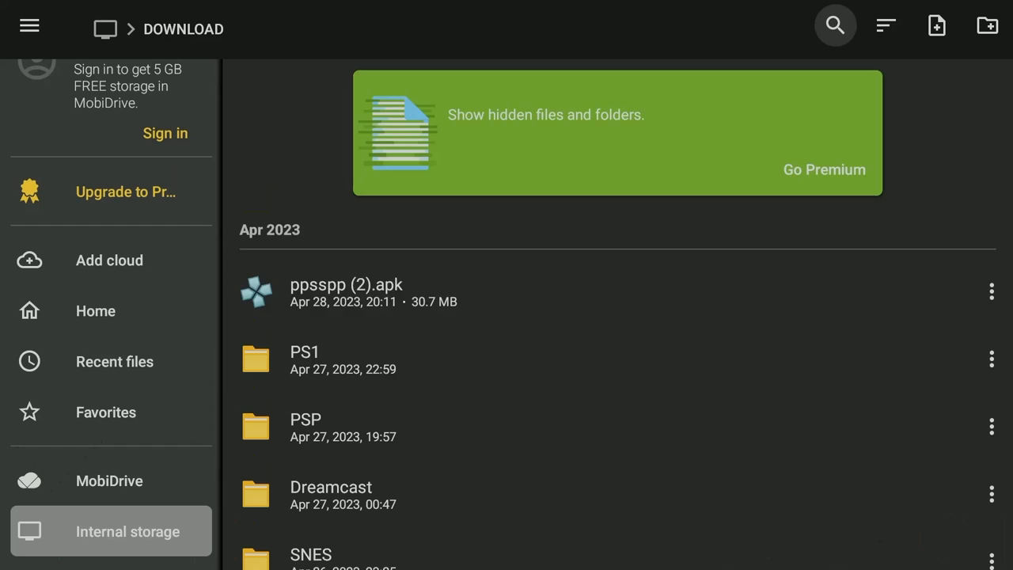
# - Open ppsspp (2).apk from File Commander's Download folder to launch regular PPSSPP
pyautogui.click(345, 285)
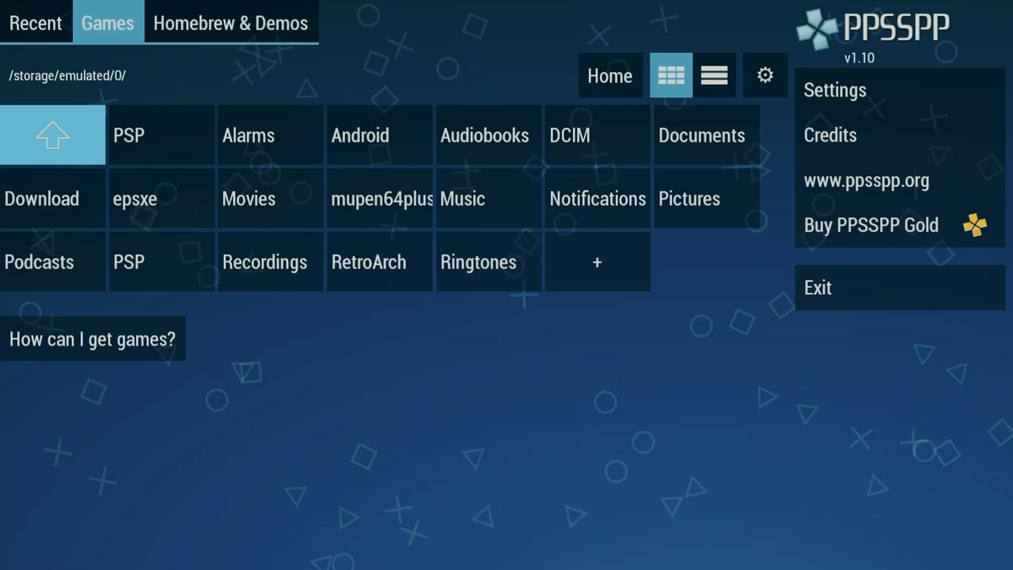
# - Check PPSSPP's Memory Stick folder (/storage/emulated/0/) in System settings, then switch to RetroArch
pyautogui.click(53, 134)
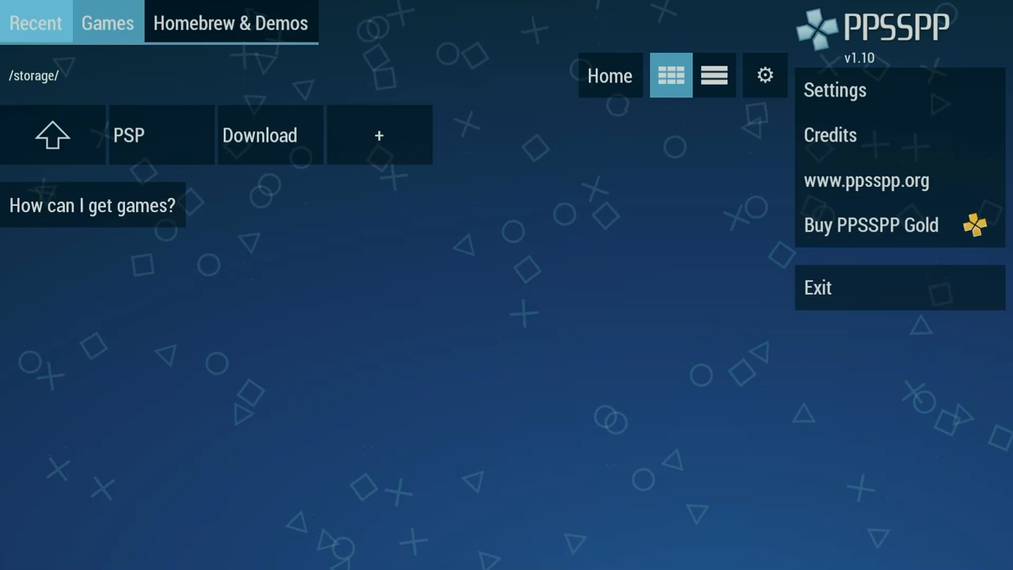
pyautogui.click(835, 89)
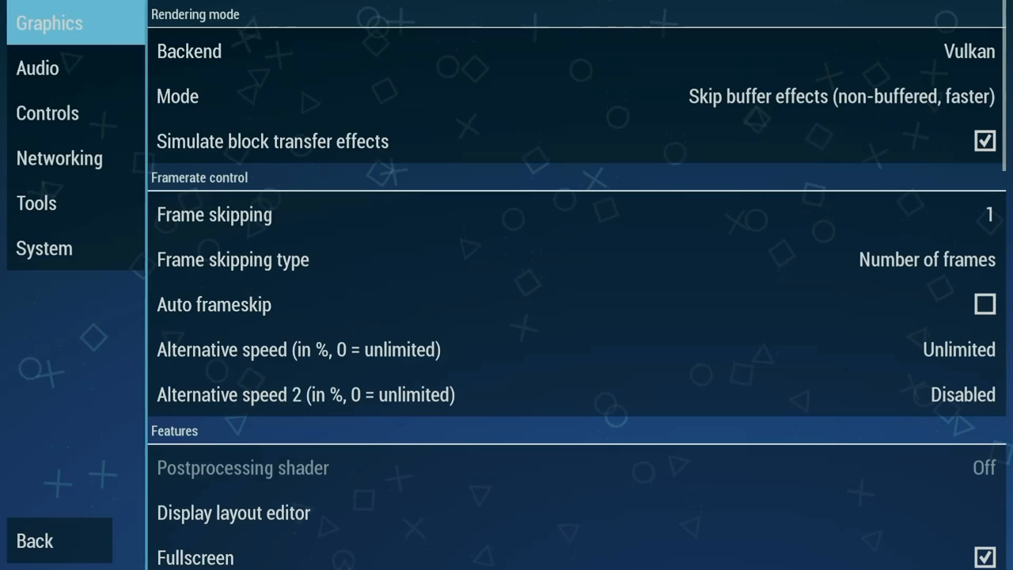
pyautogui.click(43, 248)
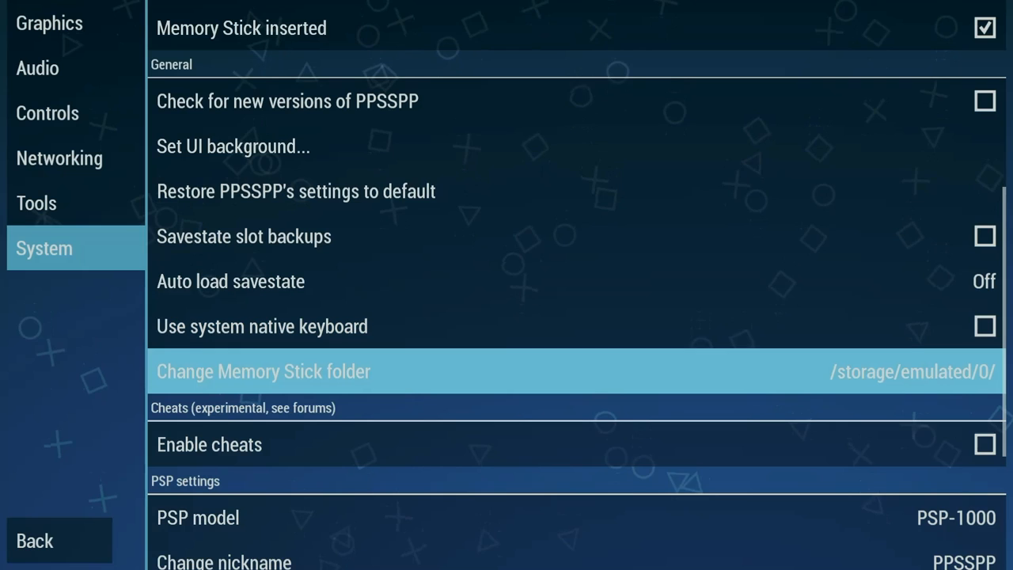
pyautogui.click(262, 371)
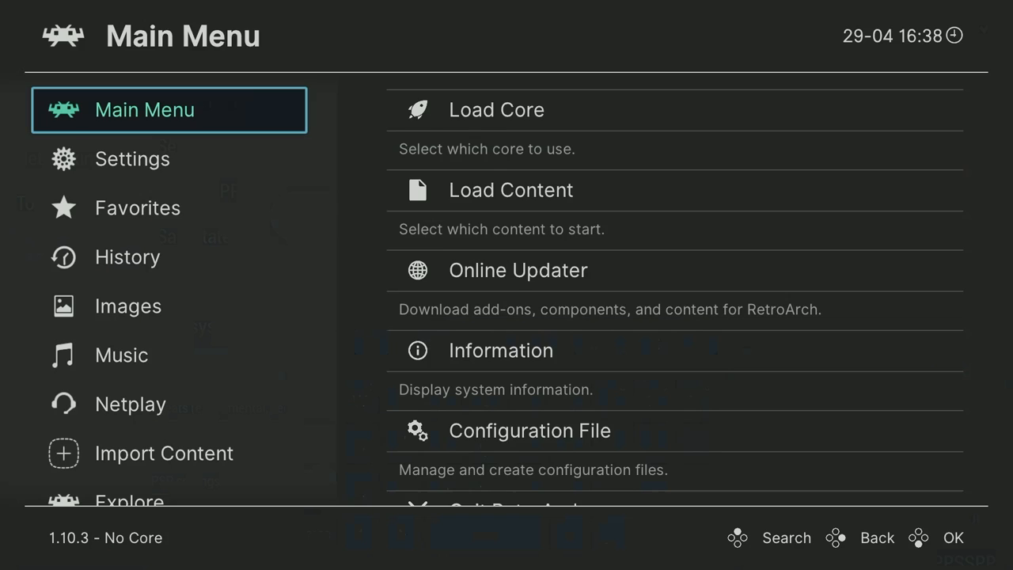
# - View RetroArch's Import Content scan options: Scan Directory, Scan File, Manual Scan
pyautogui.click(164, 453)
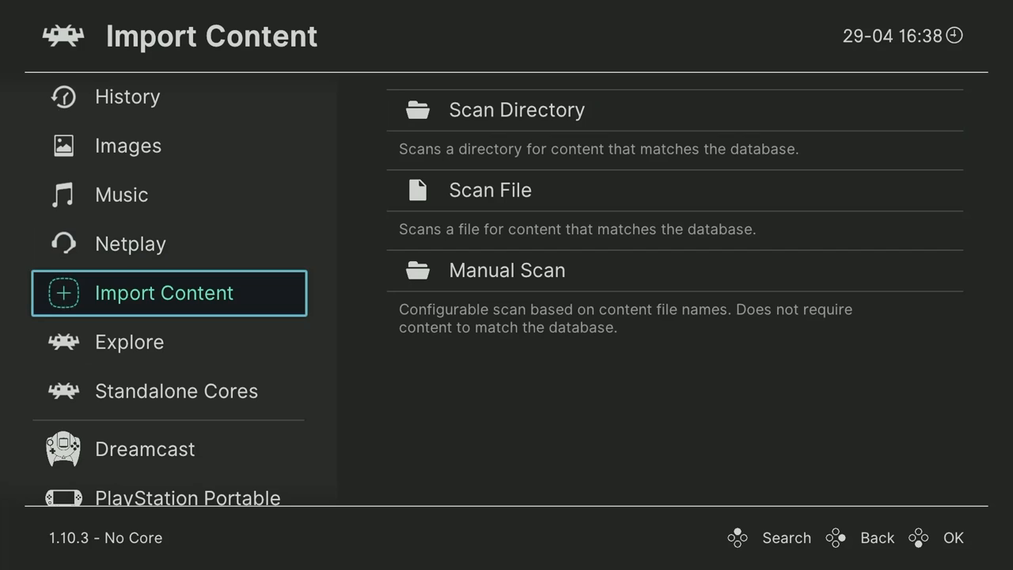
pyautogui.click(490, 189)
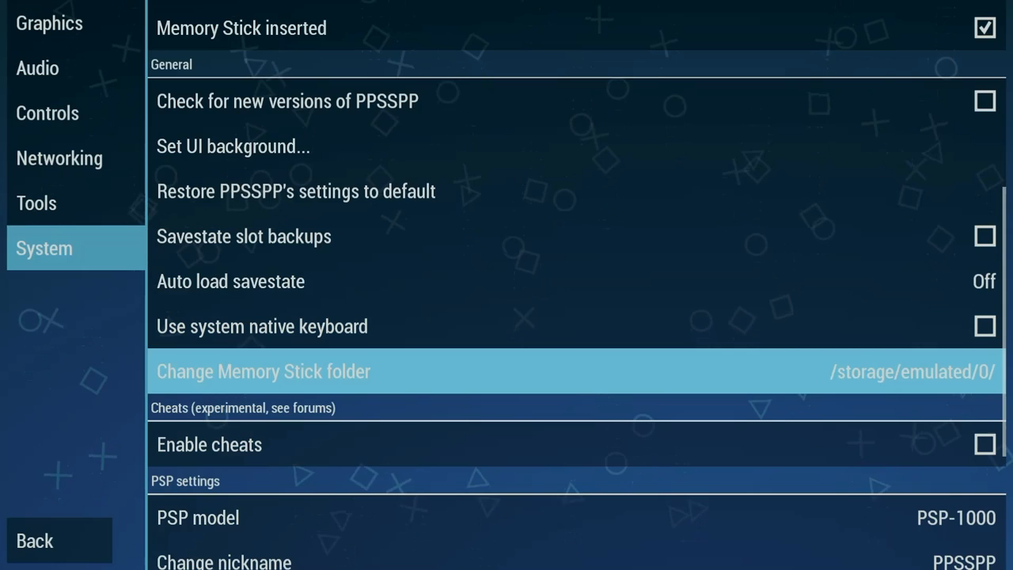
# - Enter the external drive's PSP folder path as the PPSSPP Memory Stick folder and confirm
pyautogui.click(262, 372)
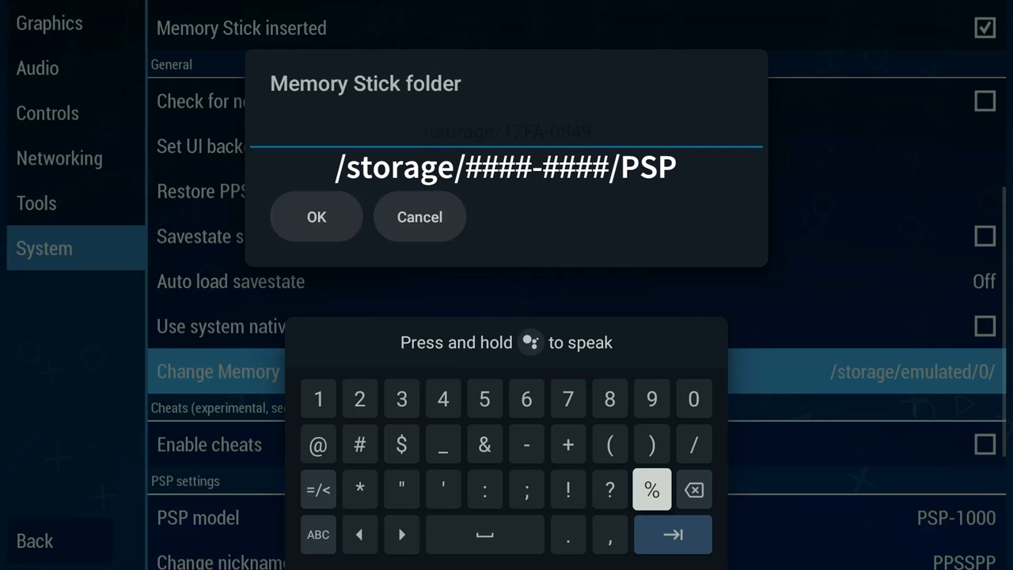
pyautogui.click(652, 444)
pyautogui.write('/PSP')
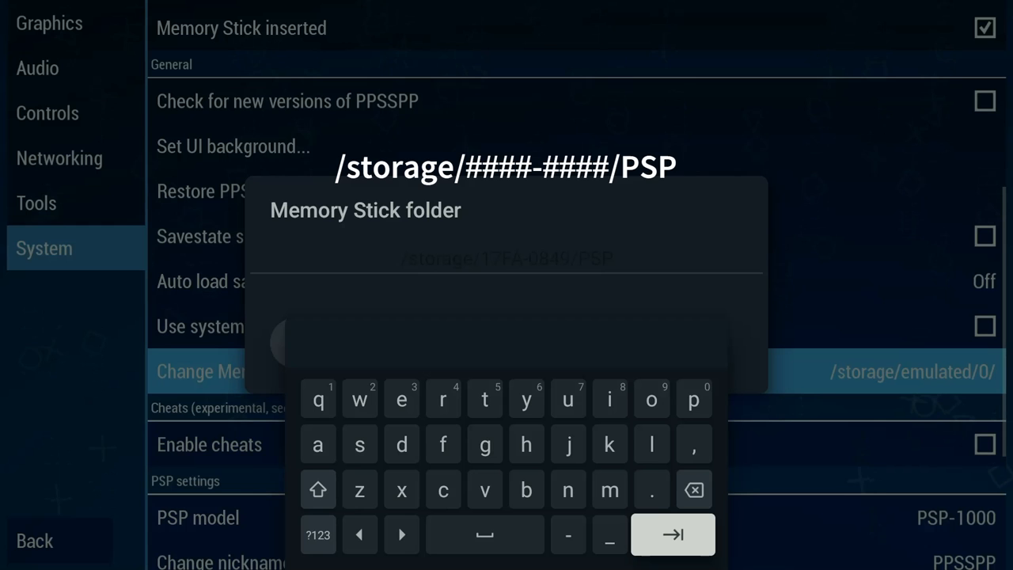
pyautogui.click(672, 533)
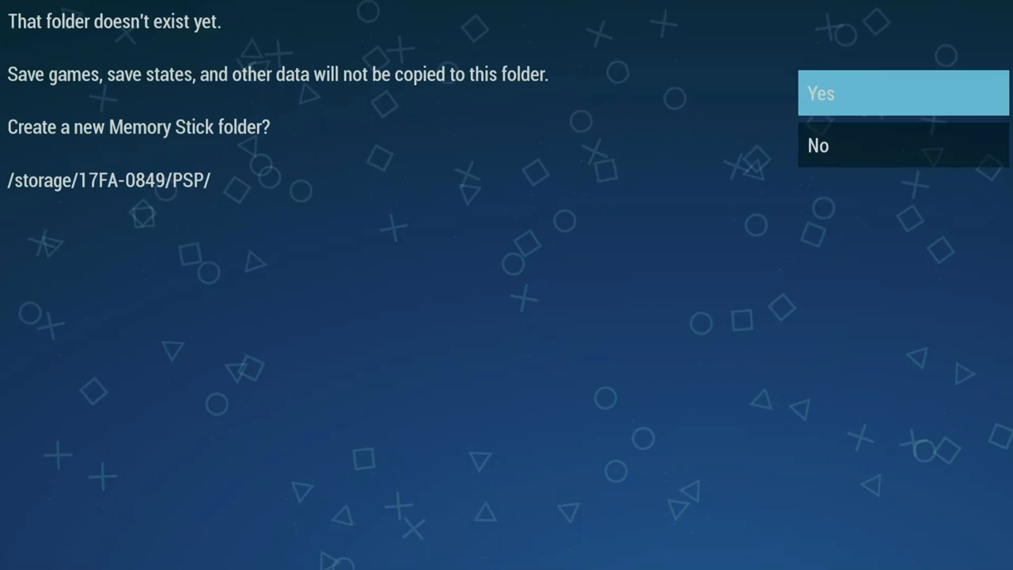
pyautogui.click(901, 93)
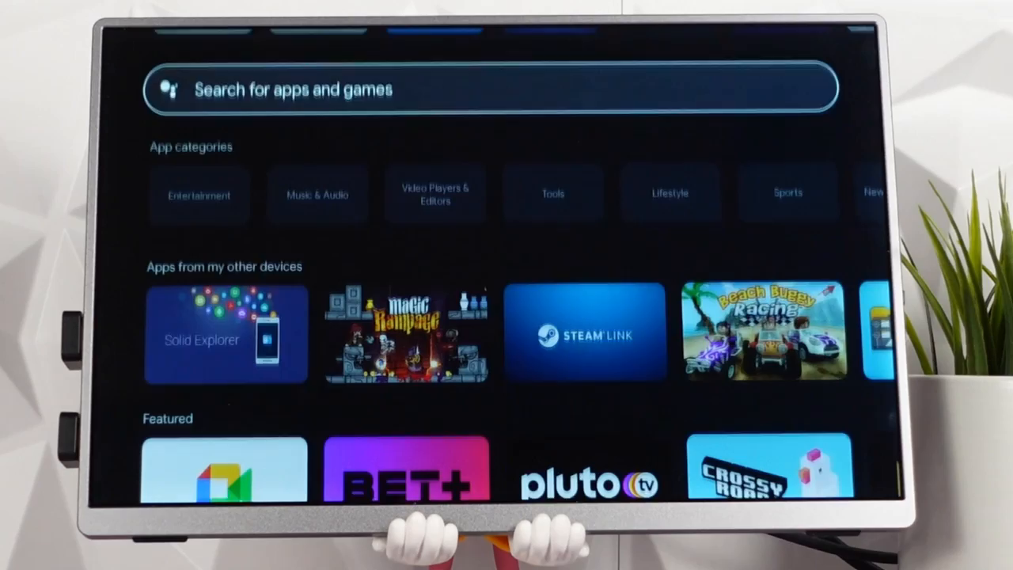
# - Scroll to Free with Play Pass, view Wayward Souls' listing, then keep browsing the row
pyautogui.scroll(-3)
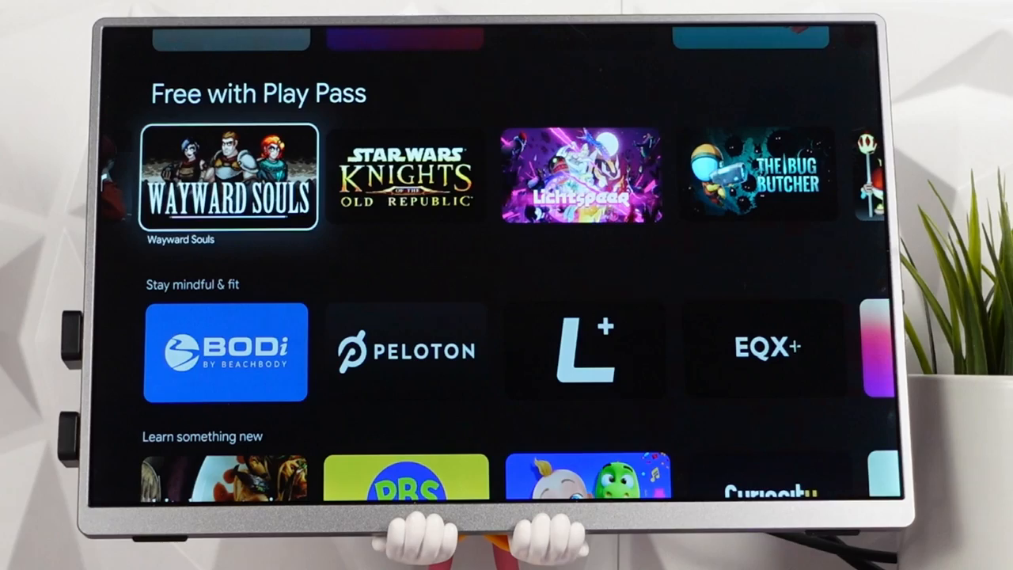
pyautogui.click(227, 174)
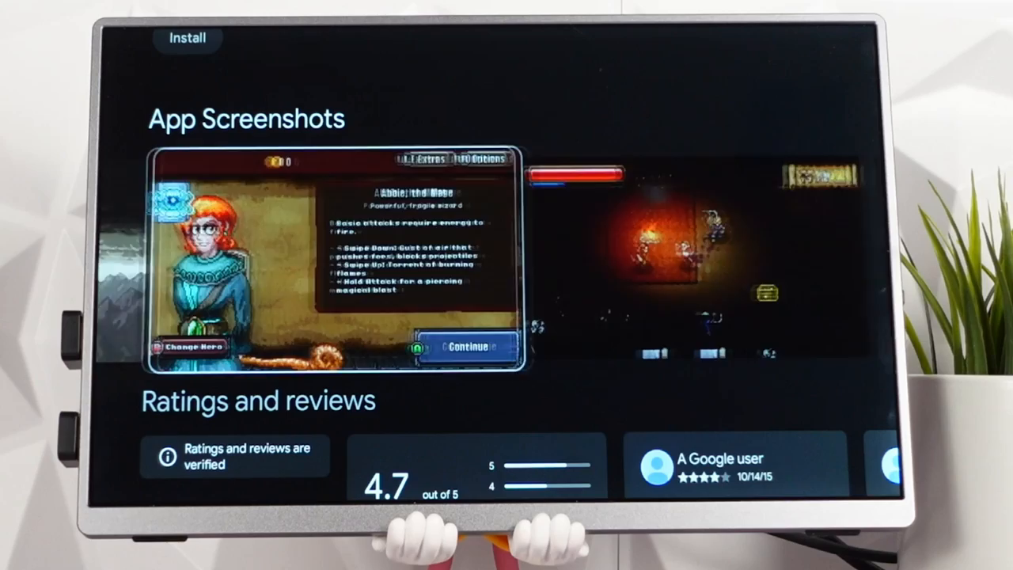
pyautogui.scroll(-3)
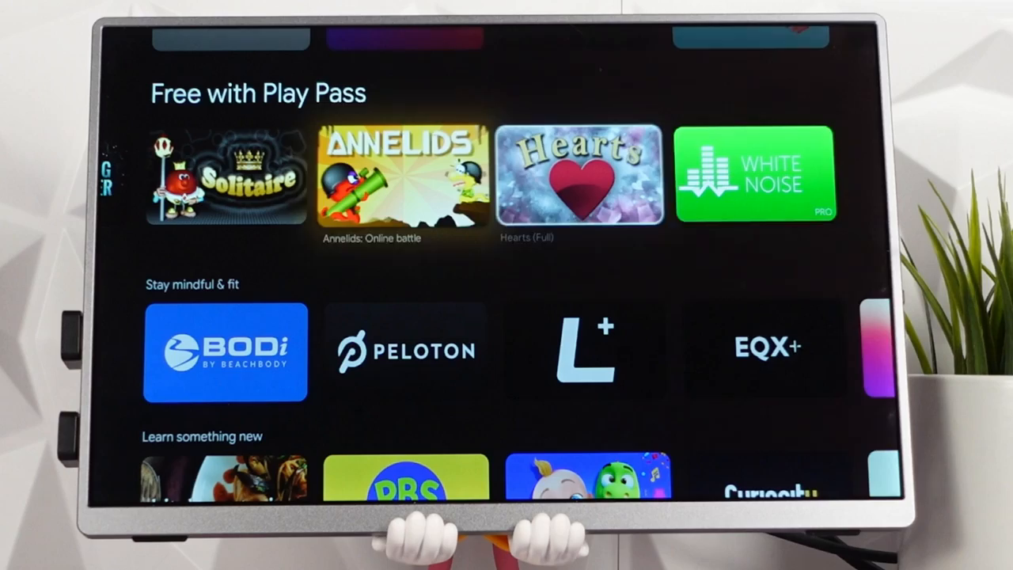
pyautogui.scroll(-3)
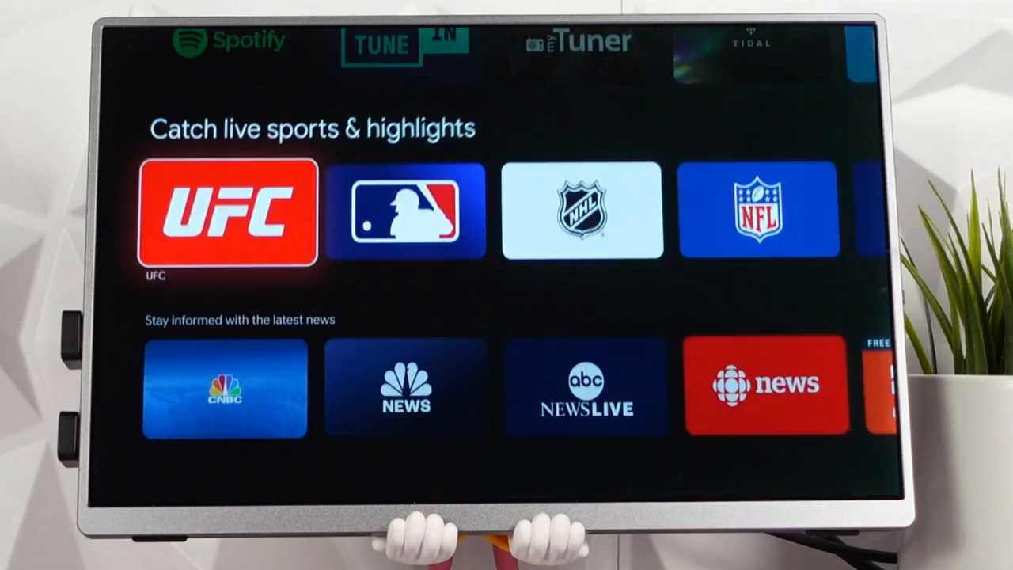
pyautogui.scroll(-3)
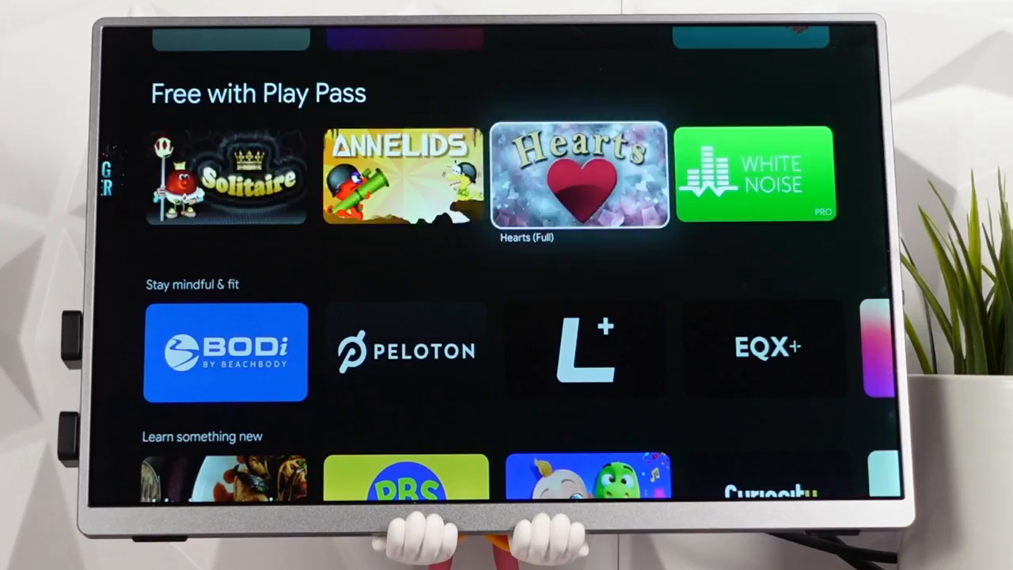